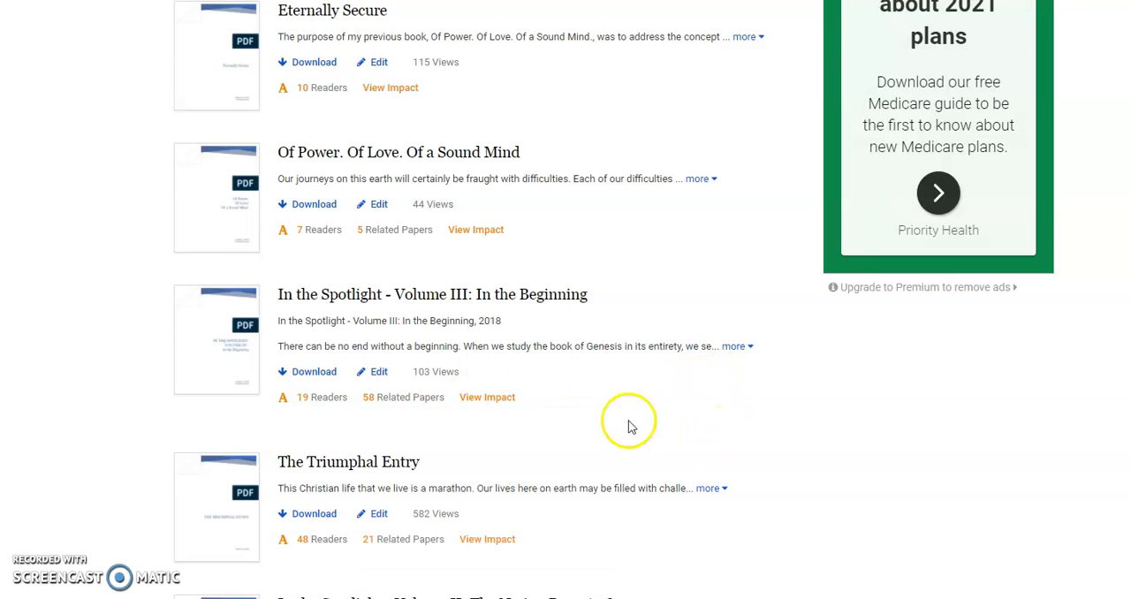
pyautogui.moveTo(551, 407)
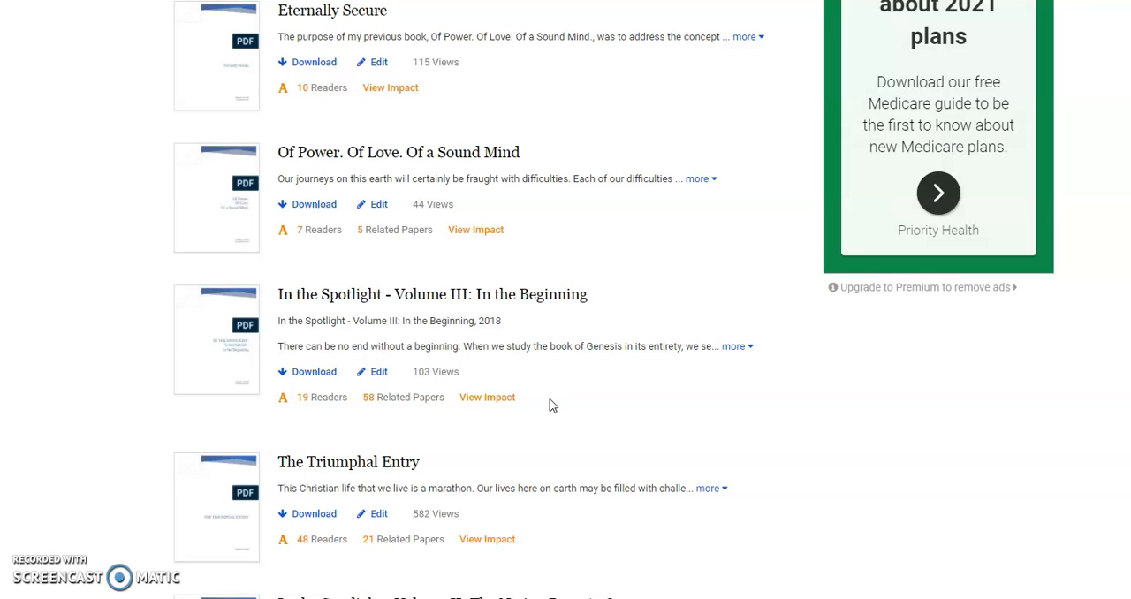
pyautogui.moveTo(544, 416)
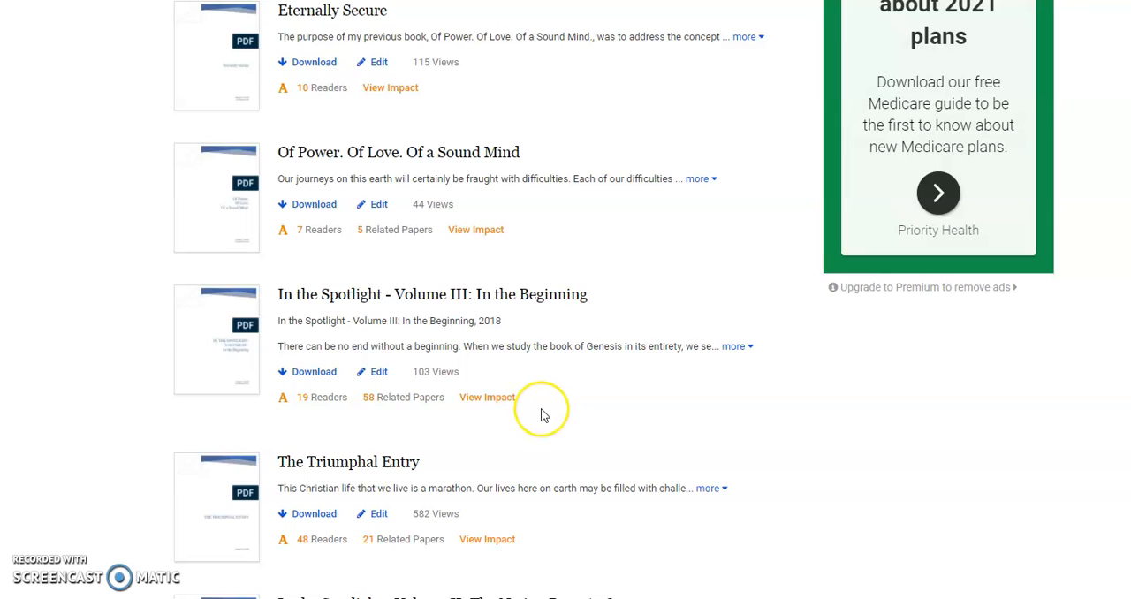
pyautogui.moveTo(544, 416)
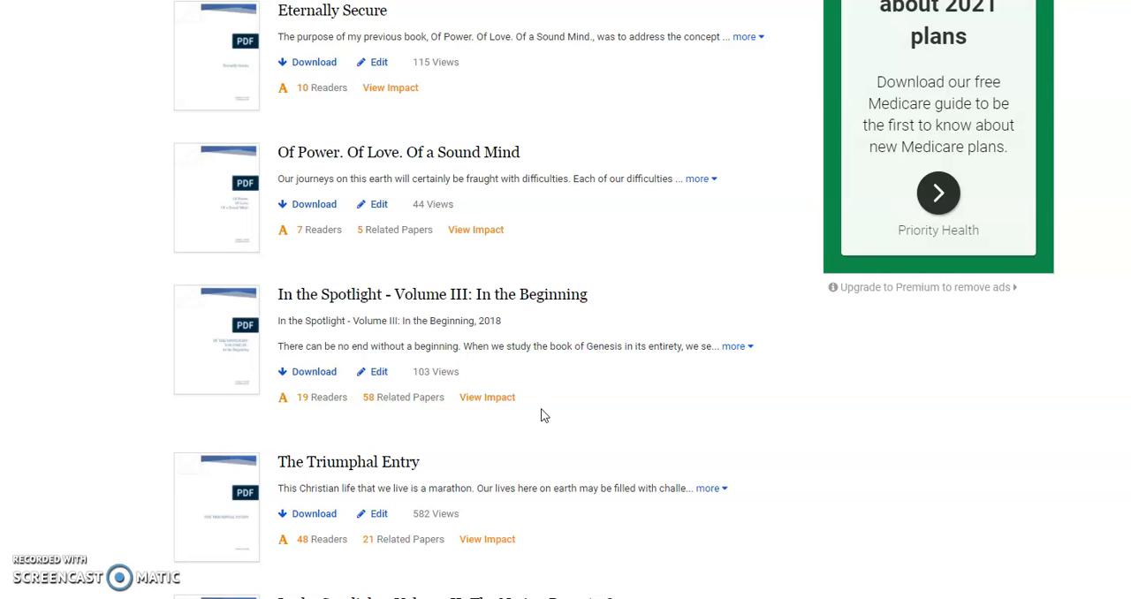
pyautogui.moveTo(522, 320)
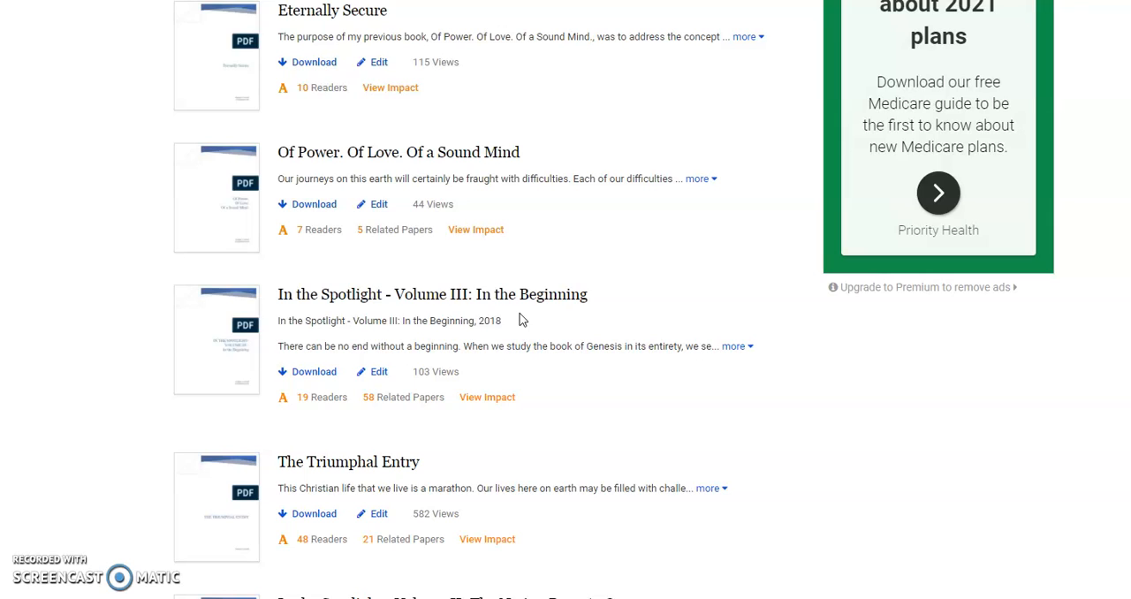
pyautogui.moveTo(527, 304)
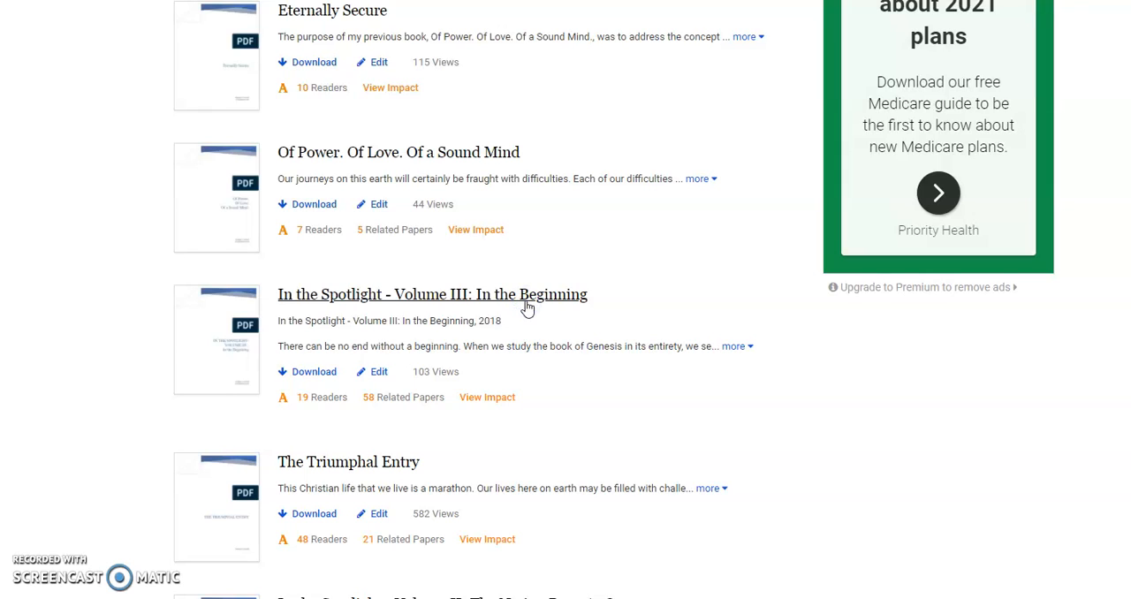
# Step: Open the paper 'In the Spotlight - Volume III: In the Beginning' from the papers list
pyautogui.click(431, 293)
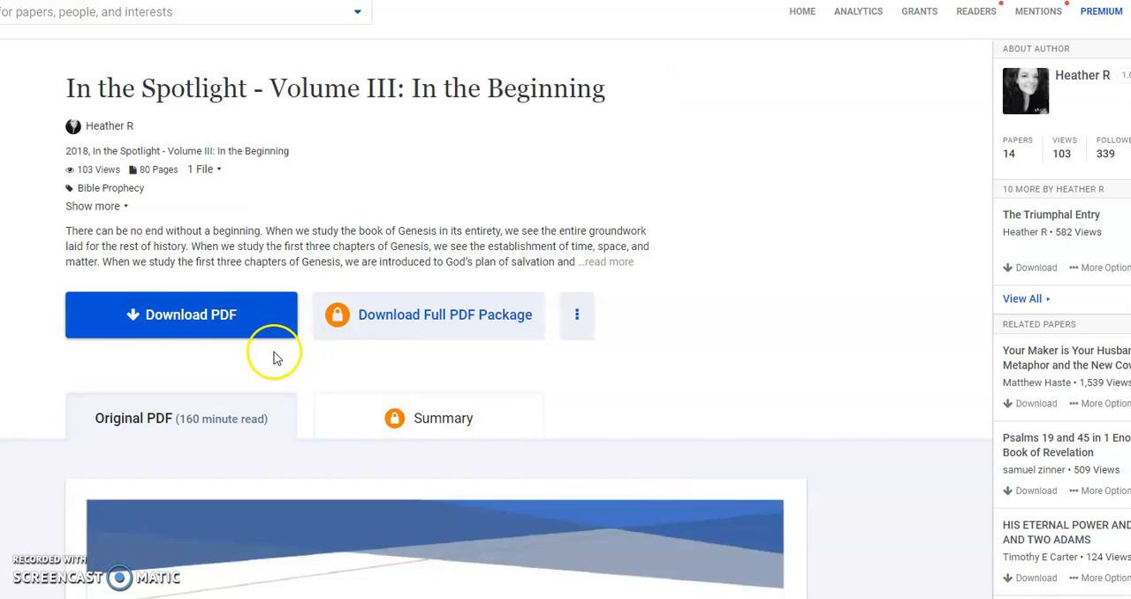
pyautogui.moveTo(293, 382)
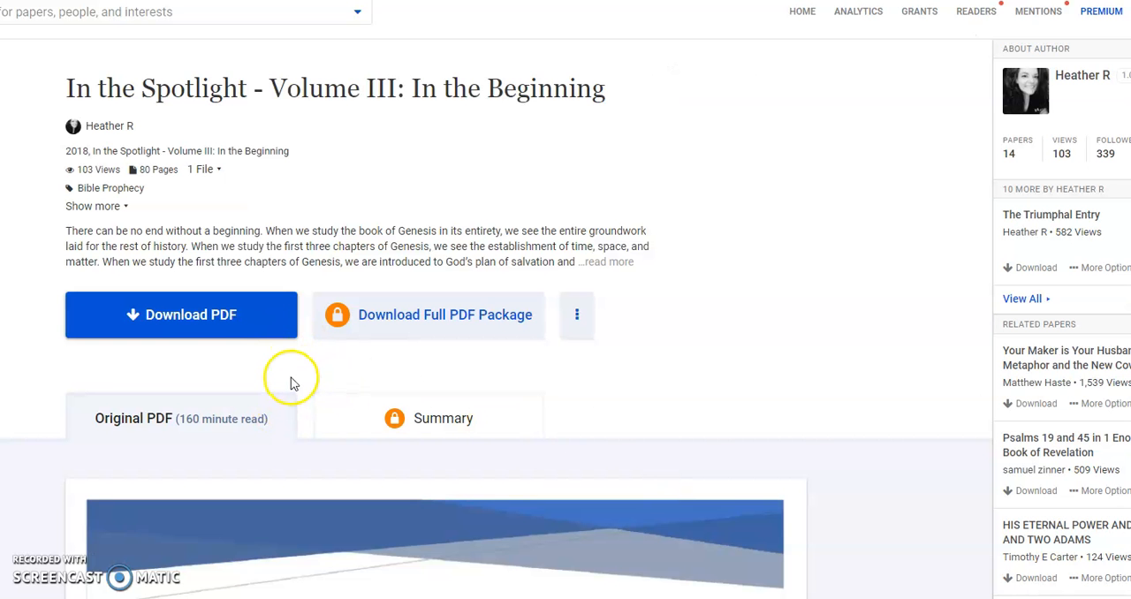
# Step: Scroll the embedded PDF preview to the Table of Contents listing chapters from the Introduction onward
pyautogui.scroll(-3)
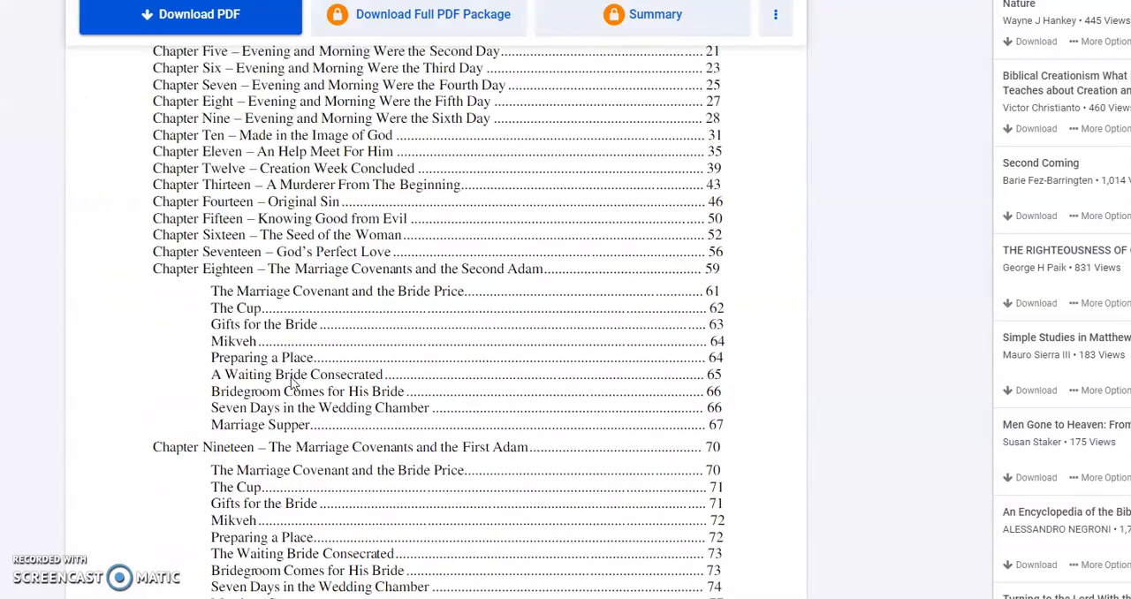
pyautogui.scroll(3)
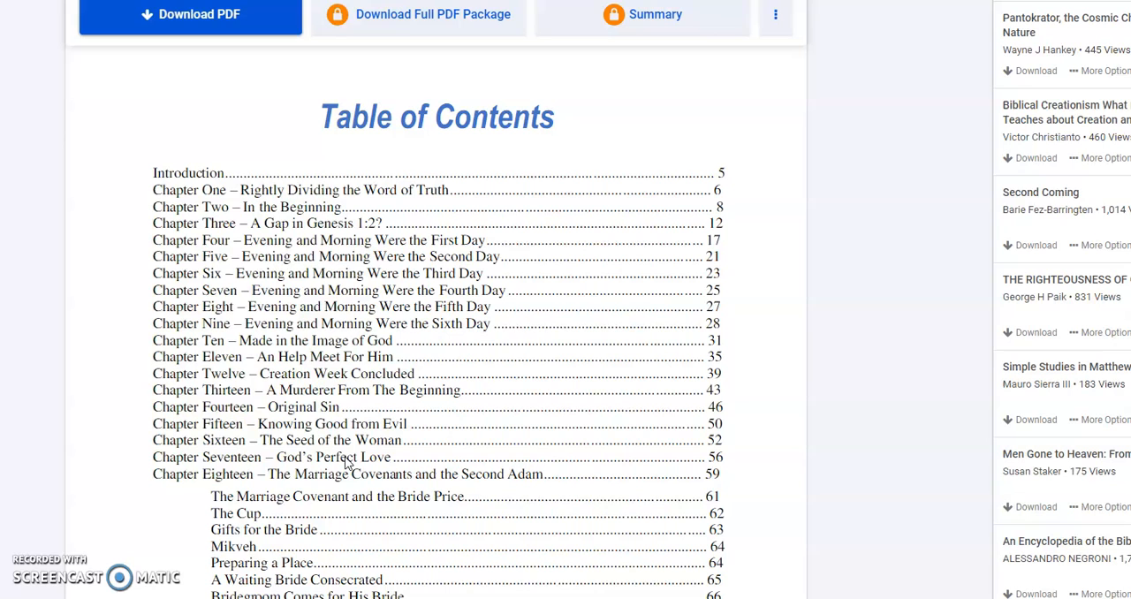
# Step: Scroll the PDF preview back up past the table of contents to the title page
pyautogui.scroll(-3)
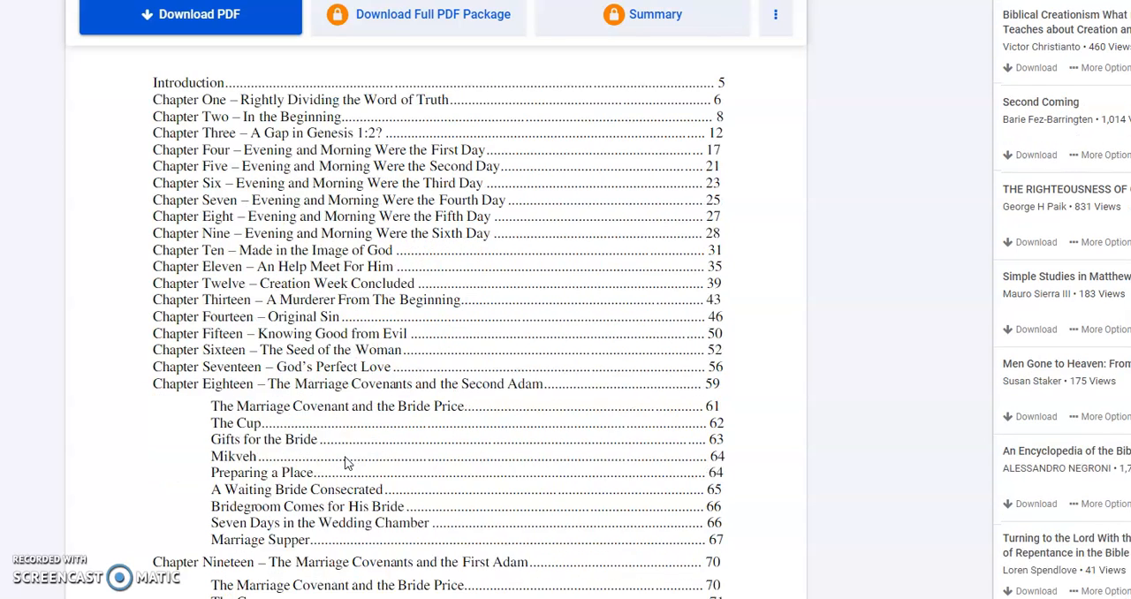
pyautogui.scroll(3)
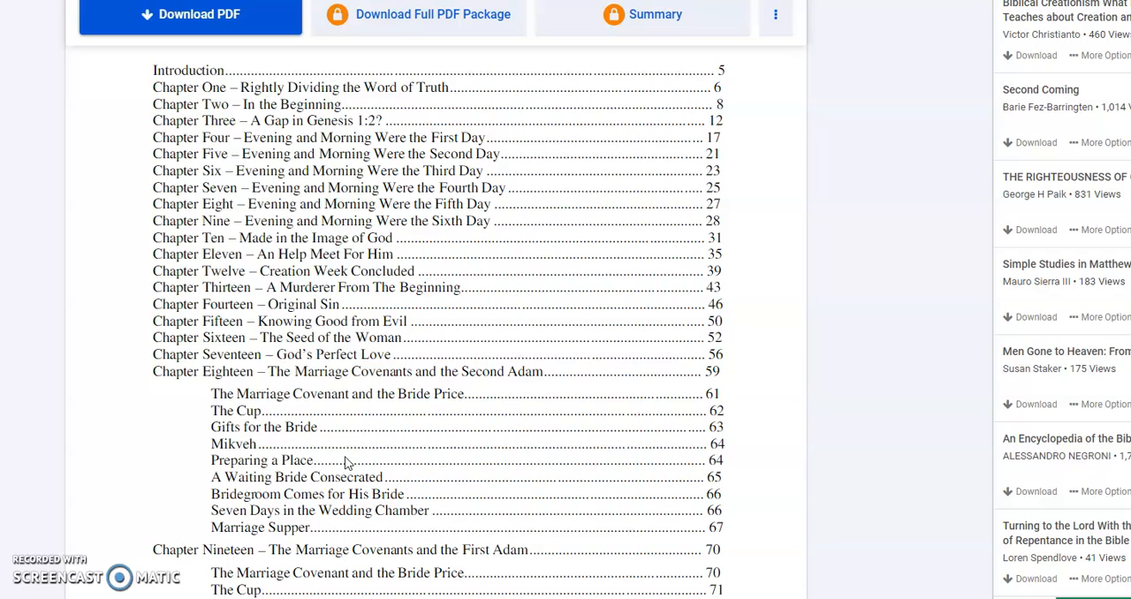
pyautogui.scroll(-3)
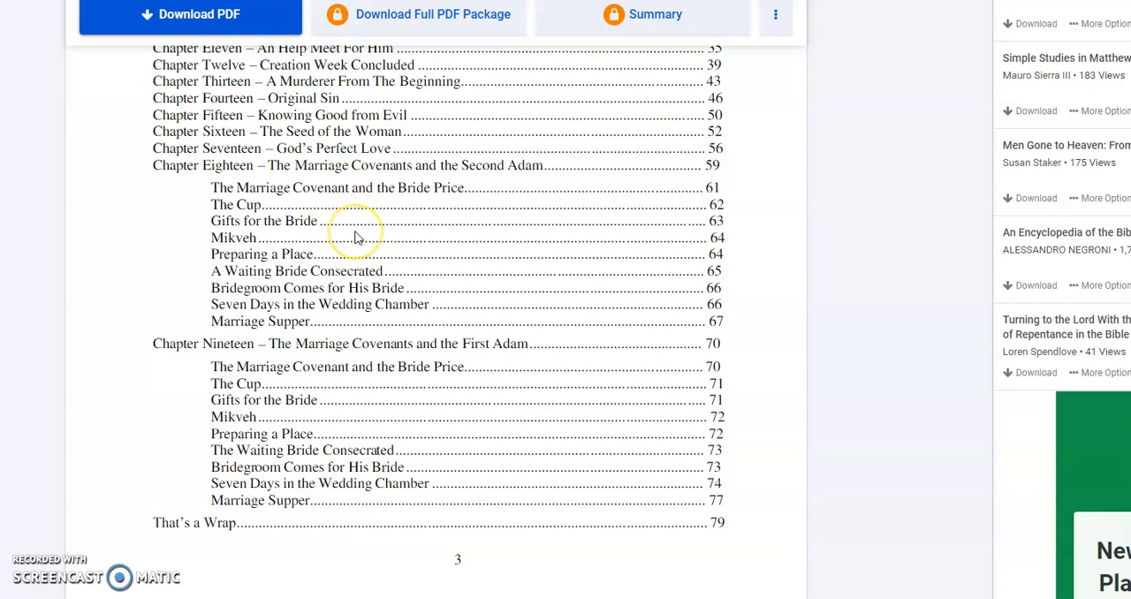
pyautogui.moveTo(343, 205)
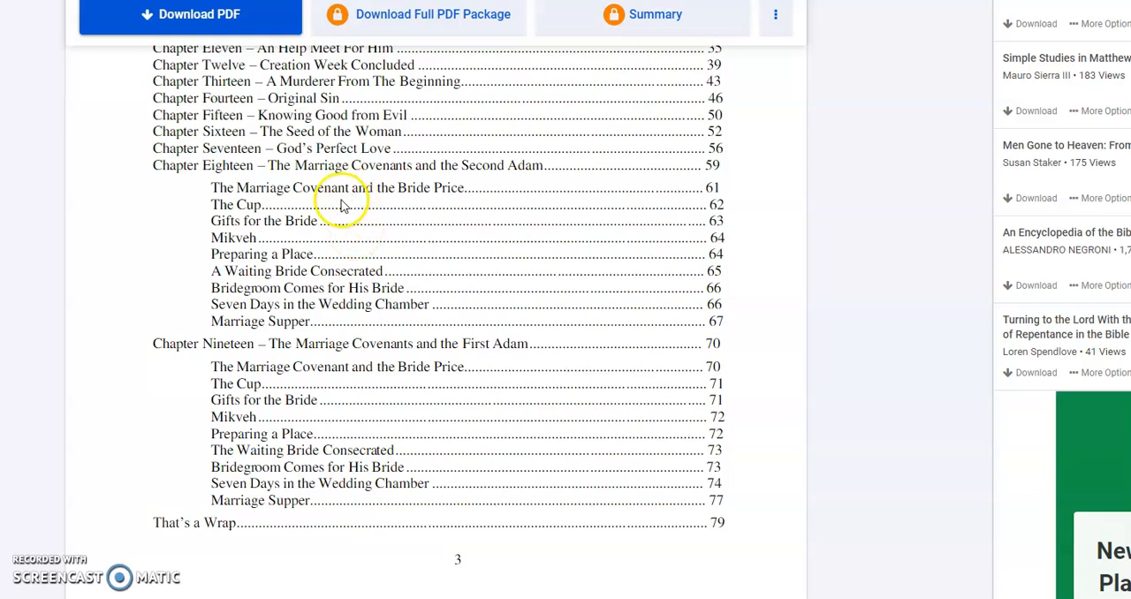
pyautogui.moveTo(307, 294)
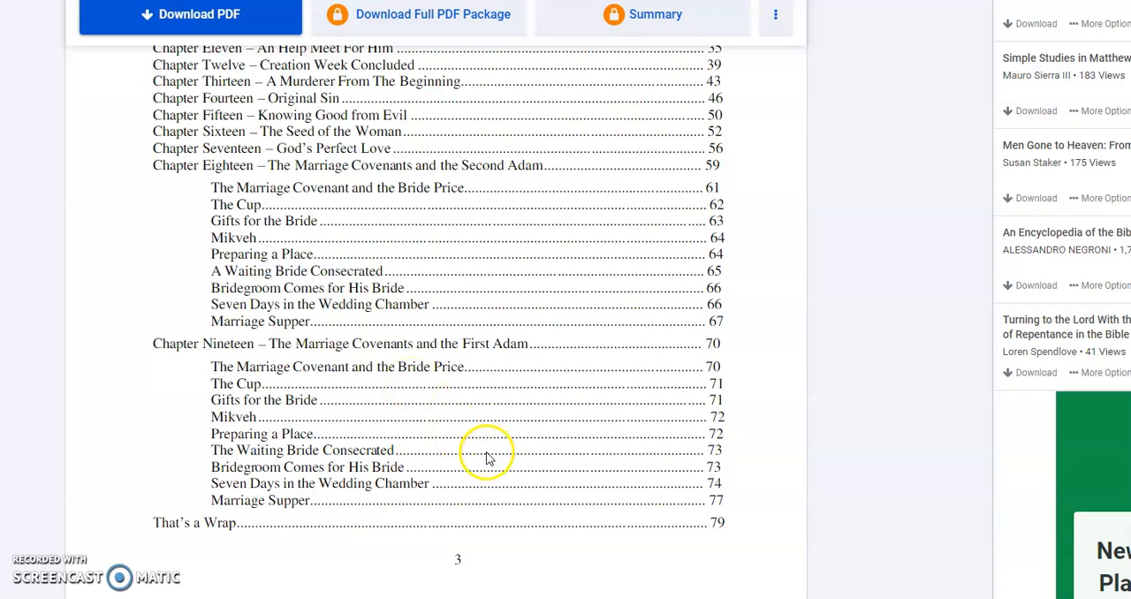
pyautogui.moveTo(491, 453)
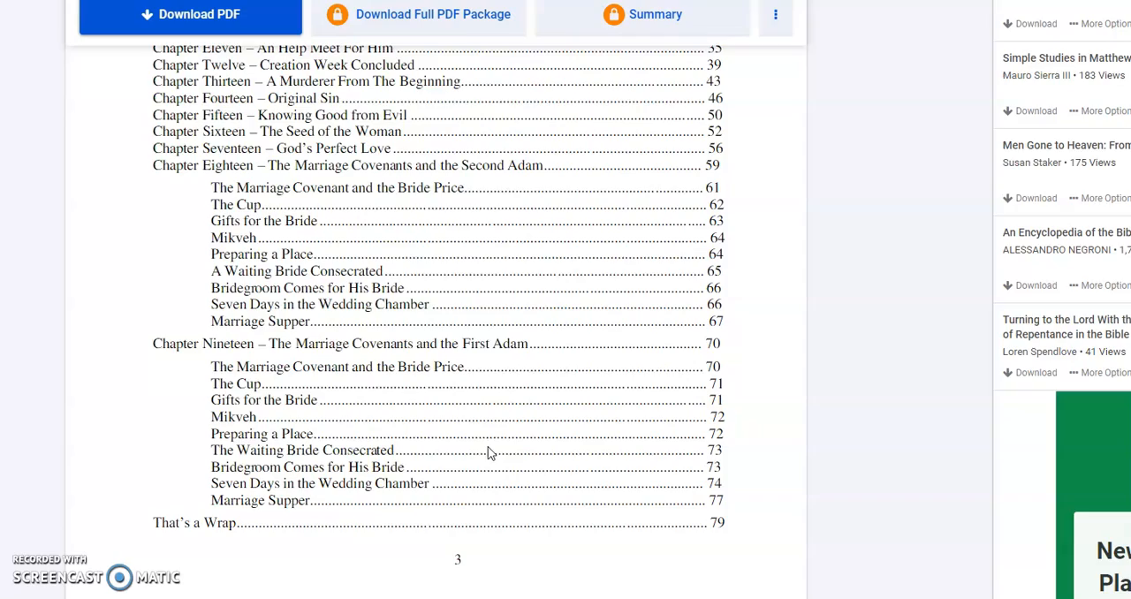
pyautogui.scroll(3)
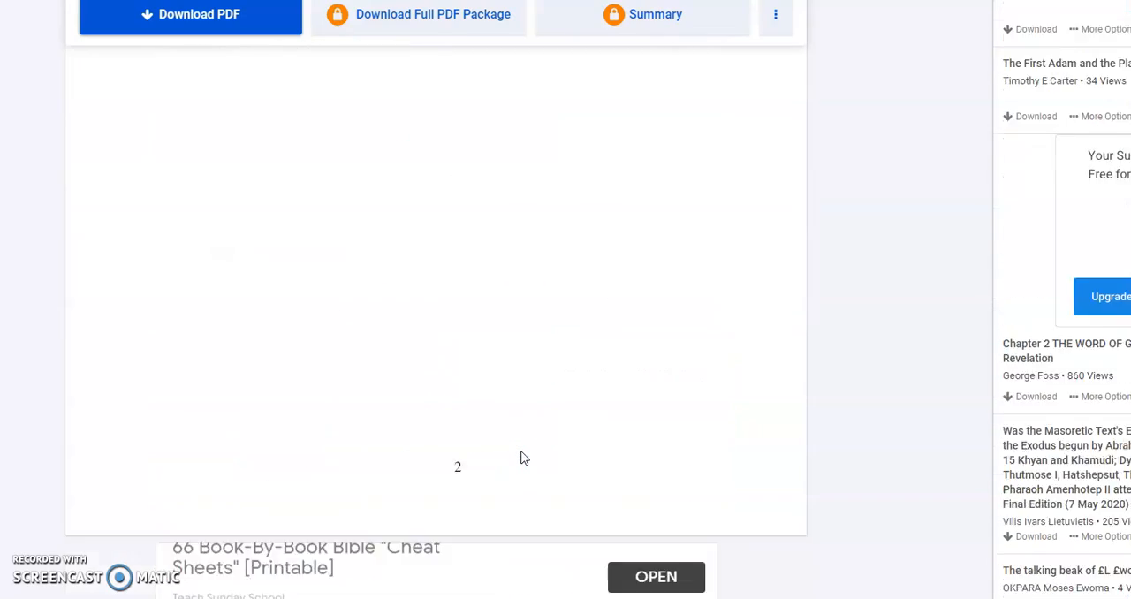
pyautogui.scroll(3)
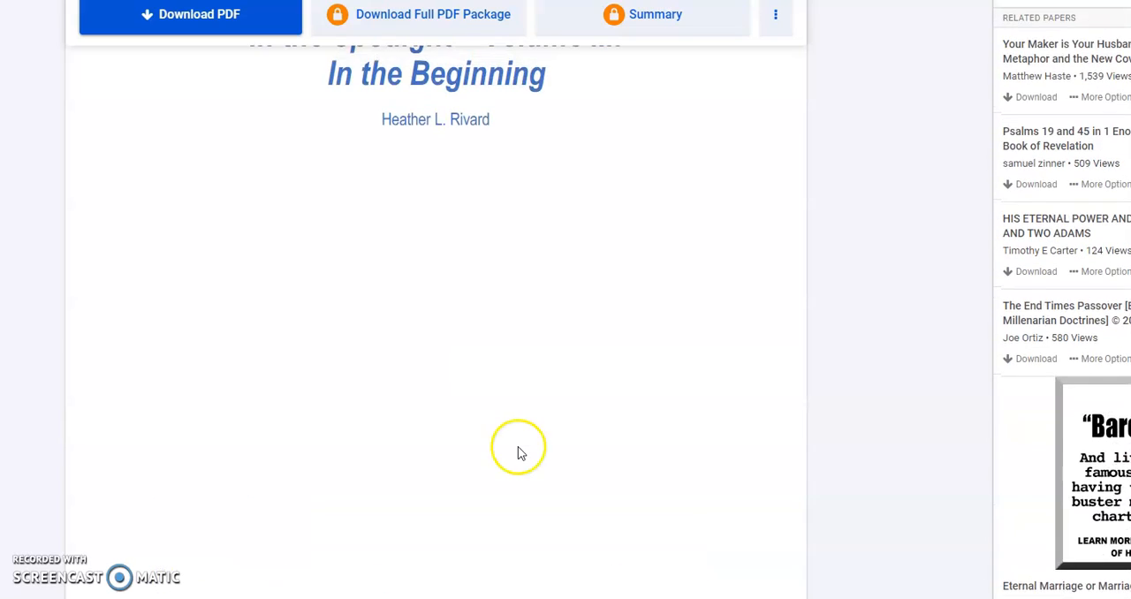
pyautogui.scroll(3)
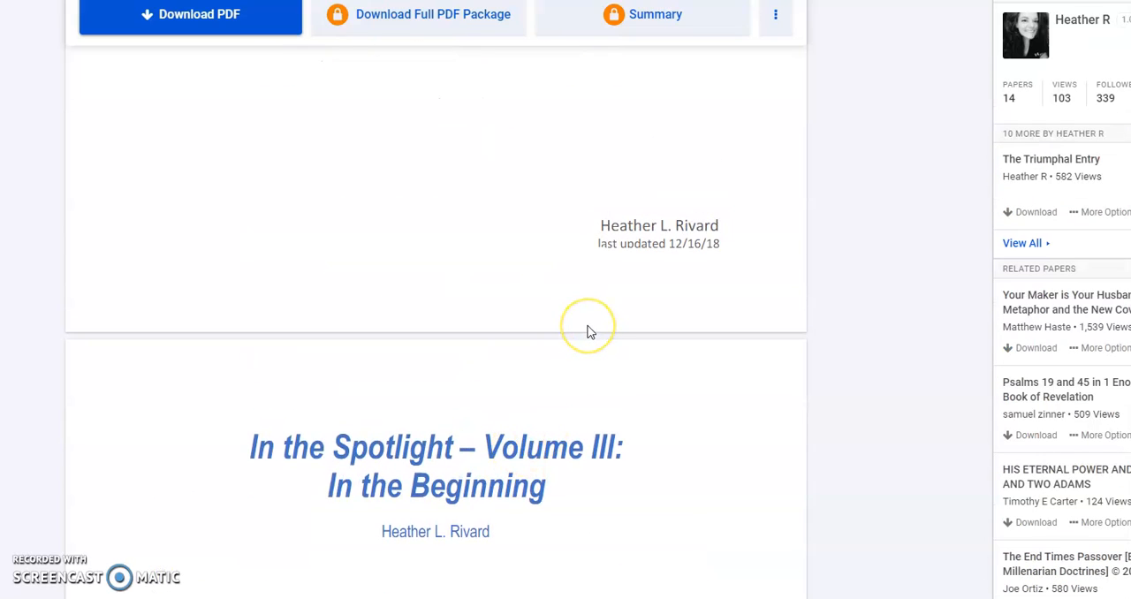
pyautogui.moveTo(591, 332)
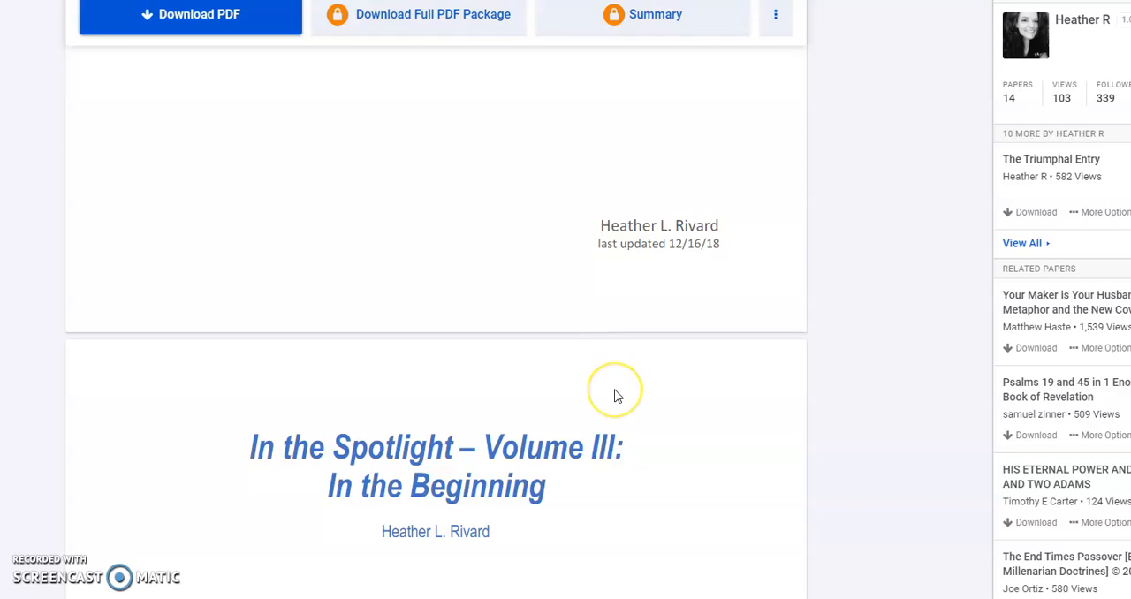
pyautogui.moveTo(617, 396)
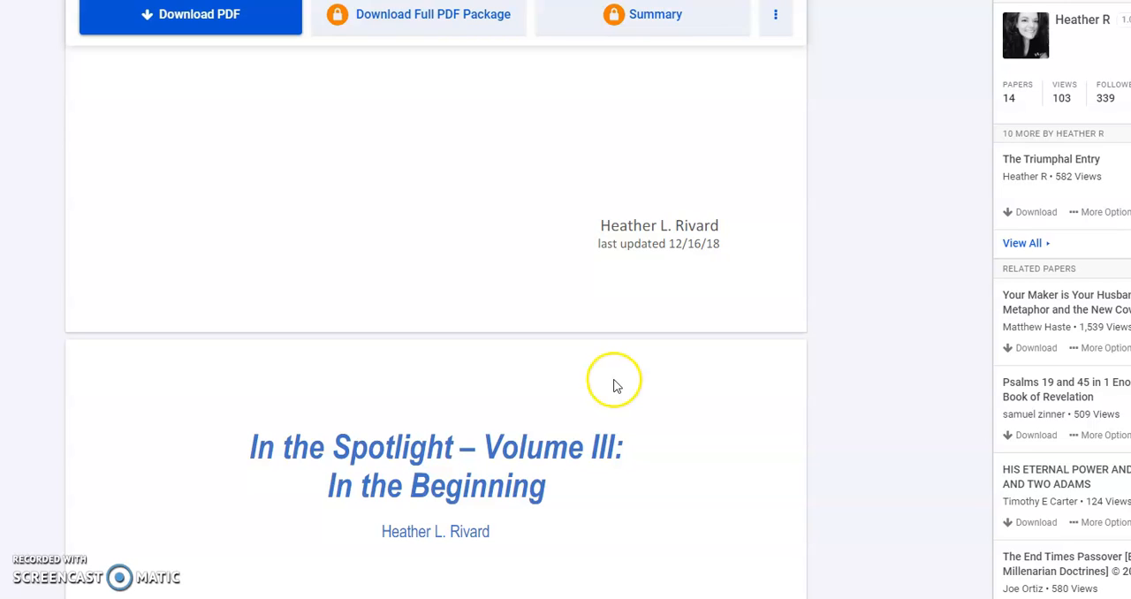
pyautogui.moveTo(617, 385)
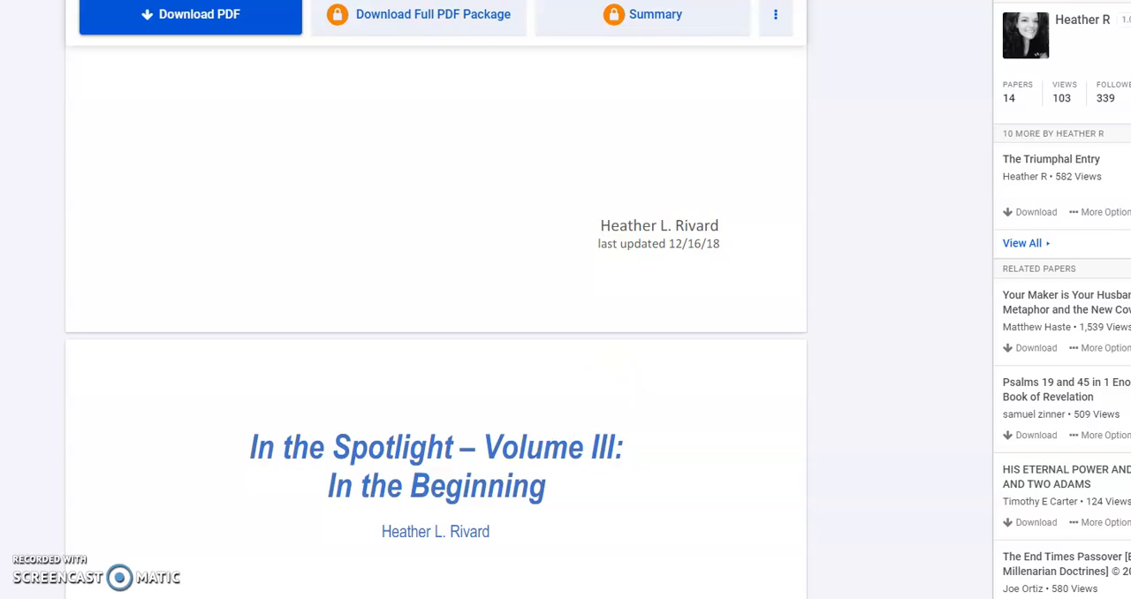